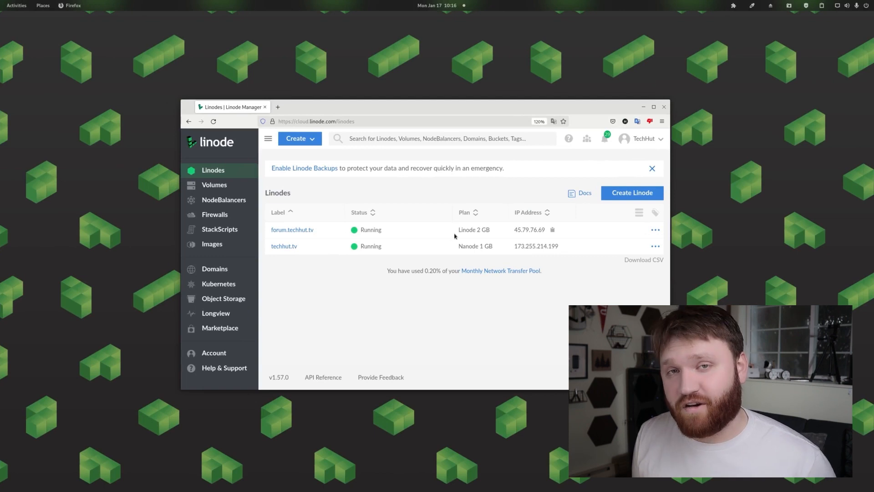
{"action": "mouse_move", "coordinate": [638, 219]}
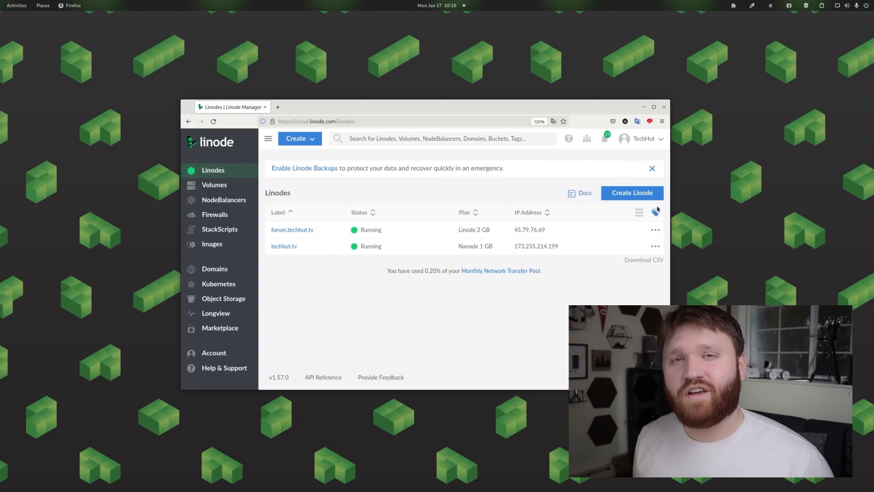
{"action": "mouse_move", "coordinate": [656, 211]}
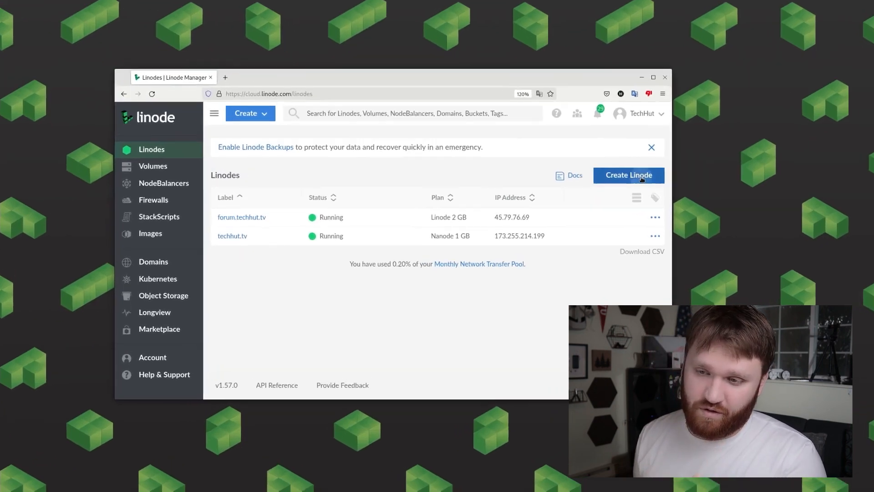
Step: Start a new Linode with the Ubuntu 20.04 LTS image in the Fremont, CA region
{"action": "left_click", "coordinate": [628, 175]}
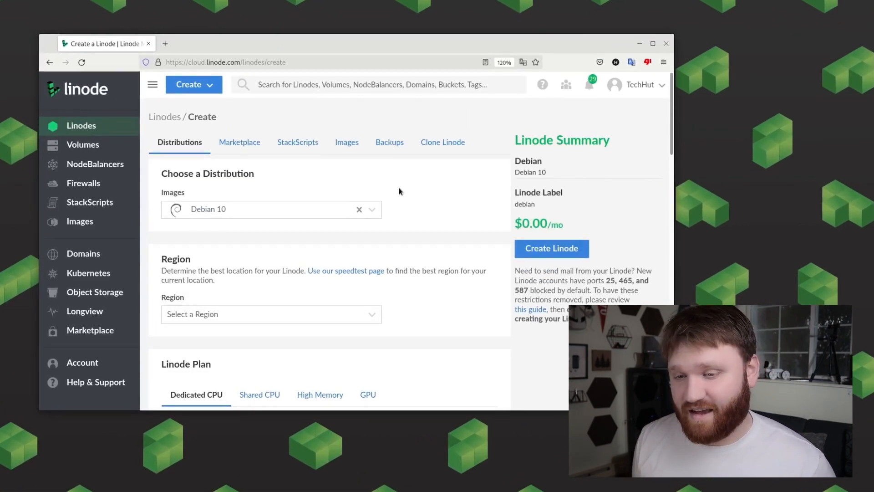
{"action": "left_click", "coordinate": [271, 209]}
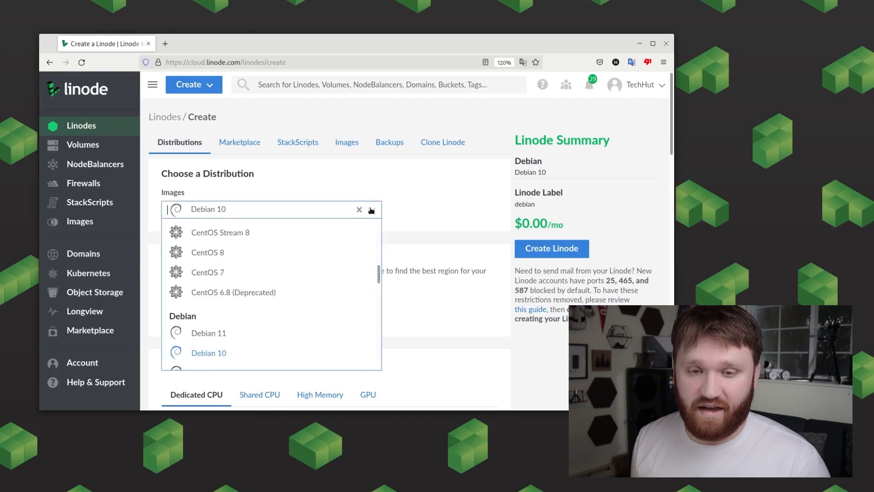
{"action": "scroll", "scroll_direction": "down", "scroll_amount": 3}
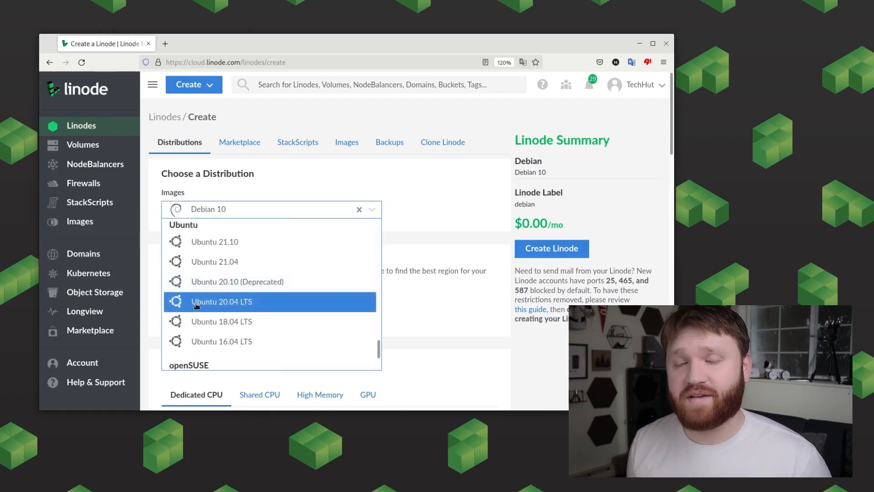
{"action": "left_click", "coordinate": [221, 301]}
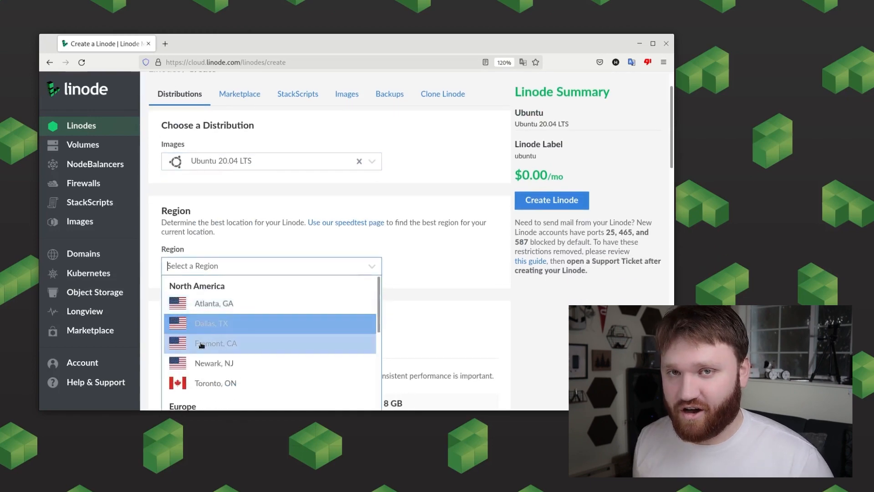
{"action": "left_click", "coordinate": [216, 343]}
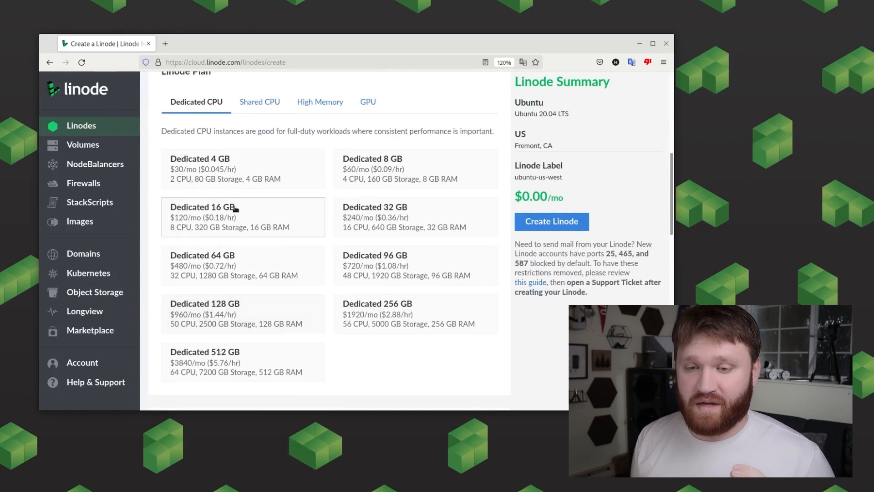
Step: Choose the Shared CPU Linode 8 GB plan and label the Linode 'steamcmd'
{"action": "left_click", "coordinate": [259, 101]}
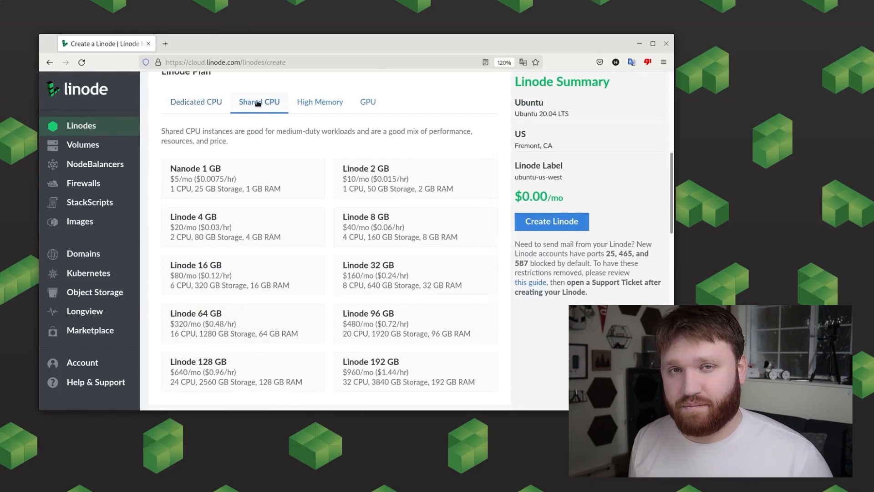
{"action": "left_click", "coordinate": [243, 178]}
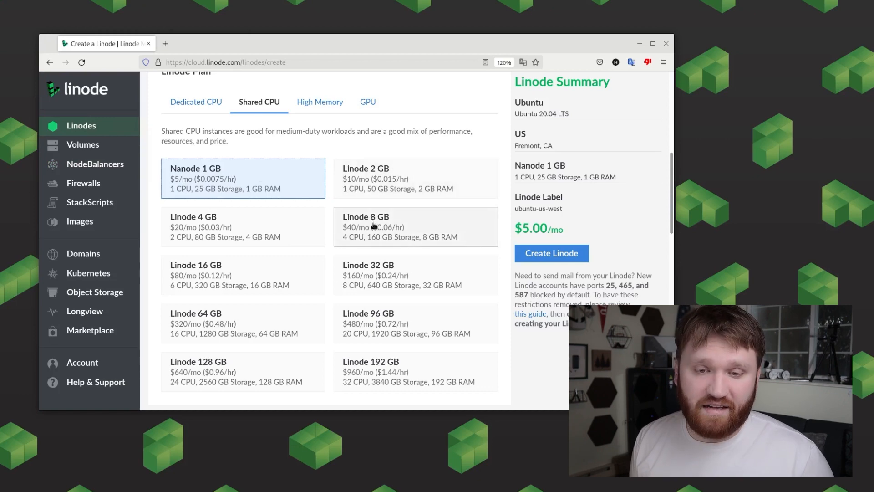
{"action": "left_click", "coordinate": [414, 226]}
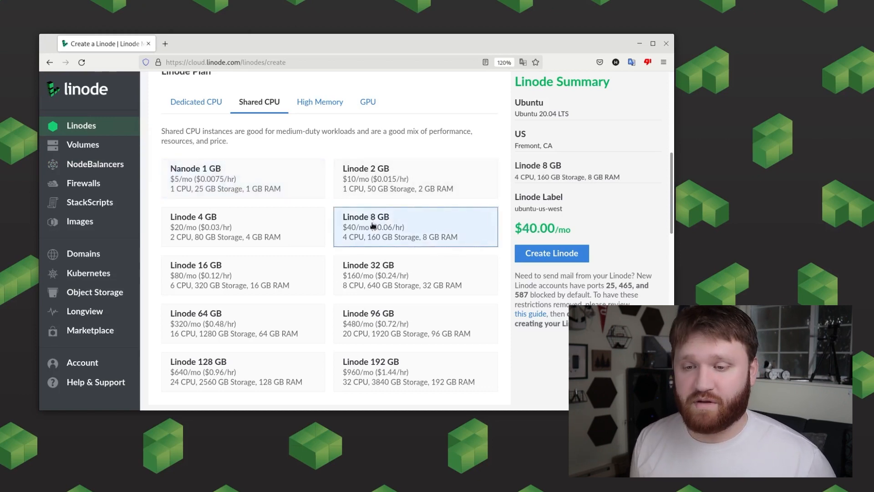
{"action": "scroll", "scroll_direction": "down", "scroll_amount": 3}
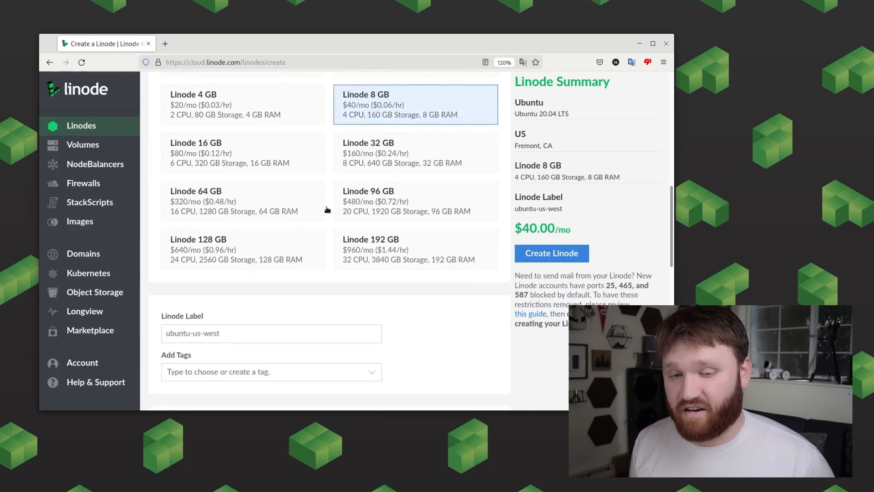
{"action": "type", "text": "steamcmd"}
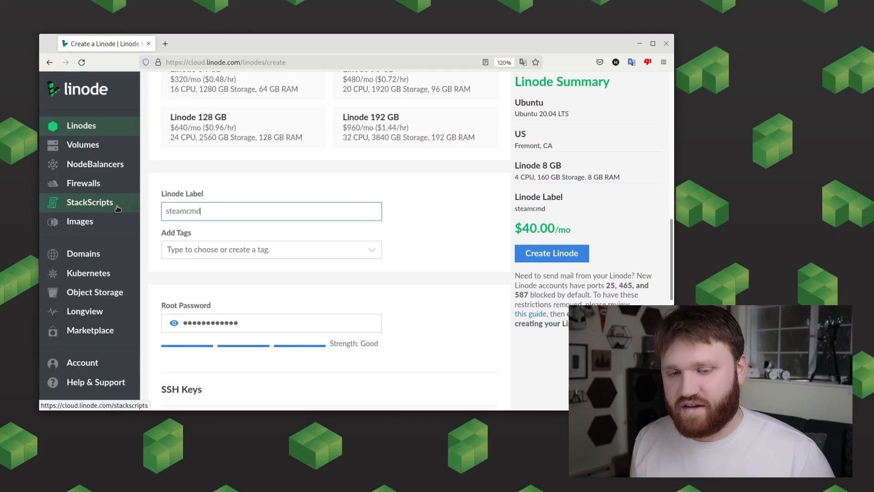
Step: Scroll past SSH Keys, VLAN and Add-ons to reach the Create Linode summary
{"action": "scroll", "scroll_direction": "down", "scroll_amount": 3}
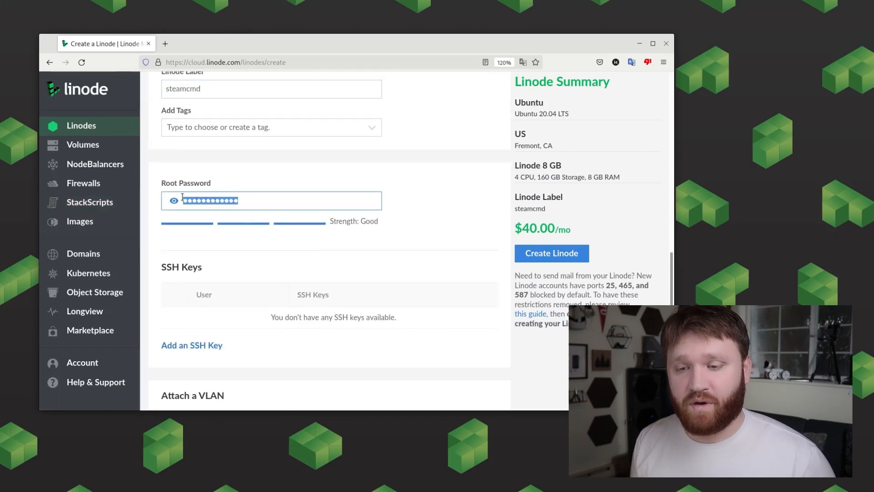
{"action": "scroll", "scroll_direction": "down", "scroll_amount": 3}
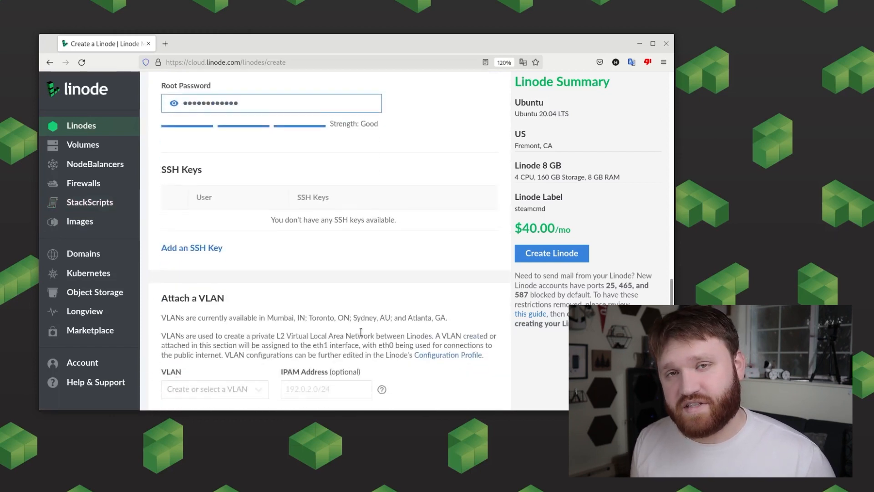
{"action": "scroll", "scroll_direction": "down", "scroll_amount": 3}
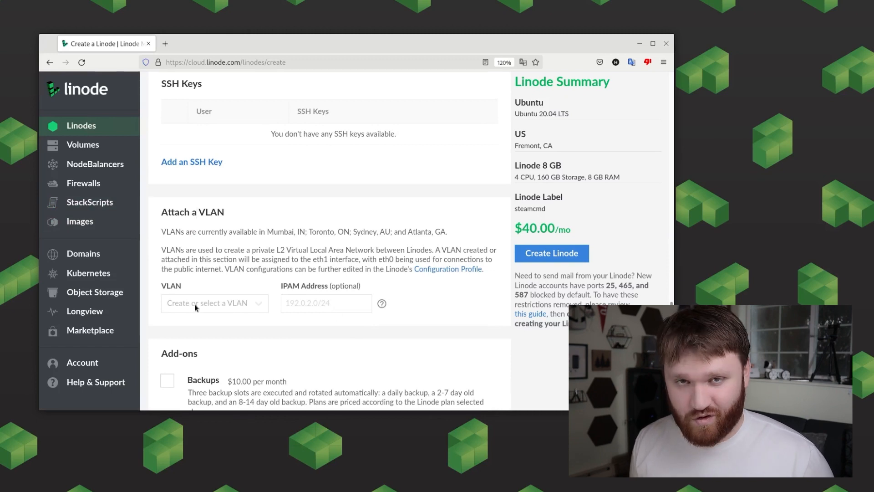
{"action": "scroll", "scroll_direction": "down", "scroll_amount": 3}
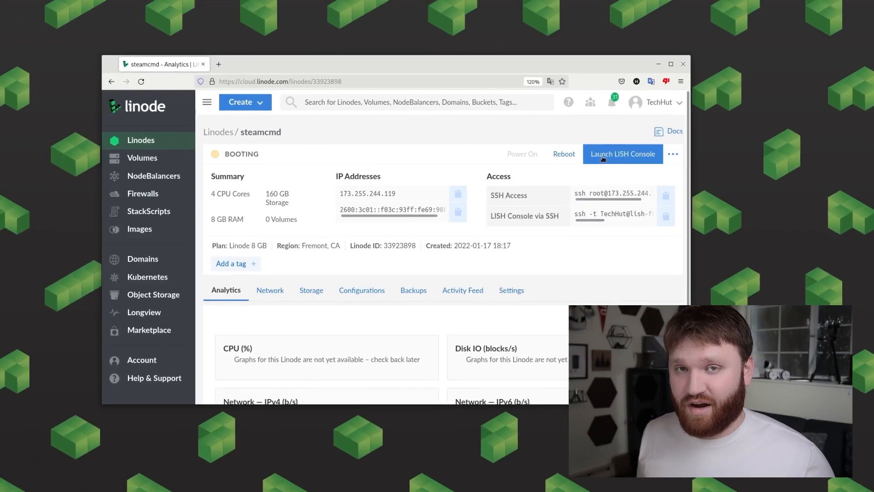
Step: Leave the booting steamcmd Linode's details page
{"action": "left_click", "coordinate": [623, 154]}
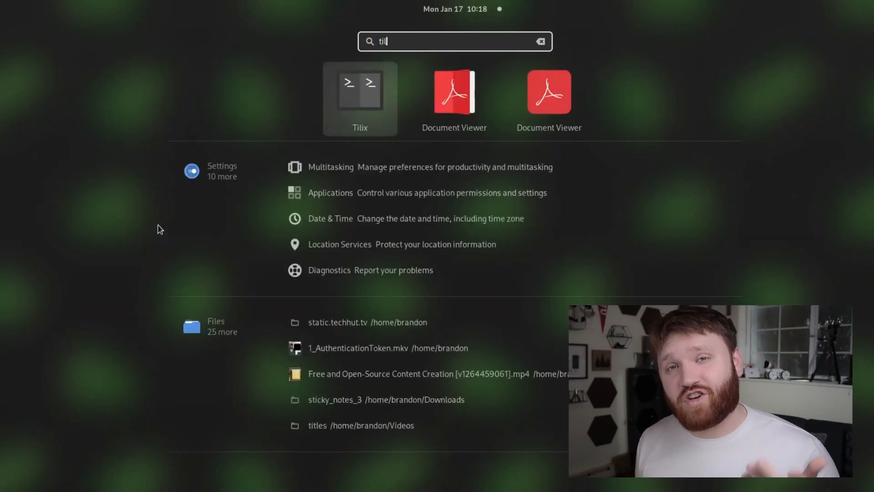
{"action": "left_click", "coordinate": [360, 99]}
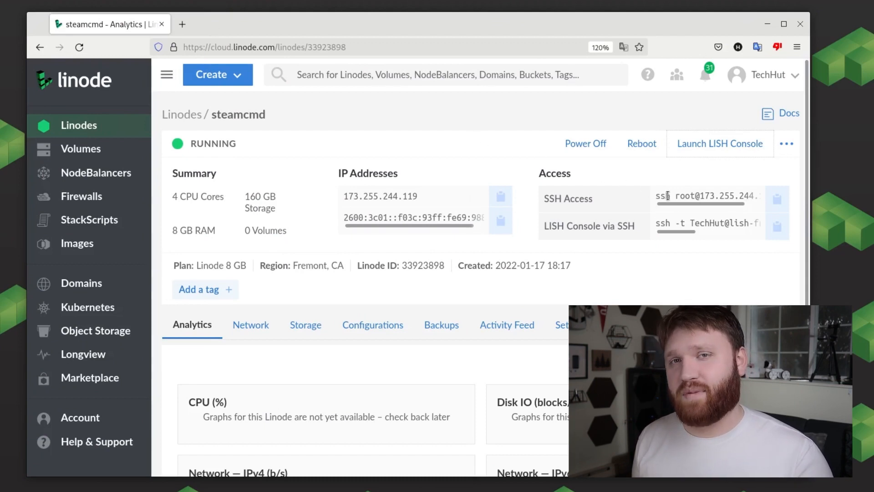
Step: Copy the steamcmd Linode's root SSH login command from SSH Access
{"action": "left_click", "coordinate": [775, 199]}
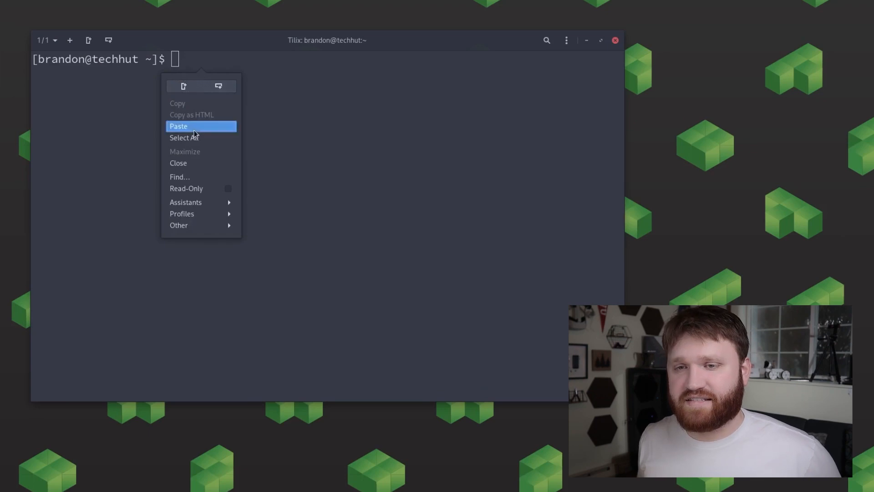
Step: SSH into the server as root, trust its host key, and run apt update
{"action": "left_click", "coordinate": [178, 126]}
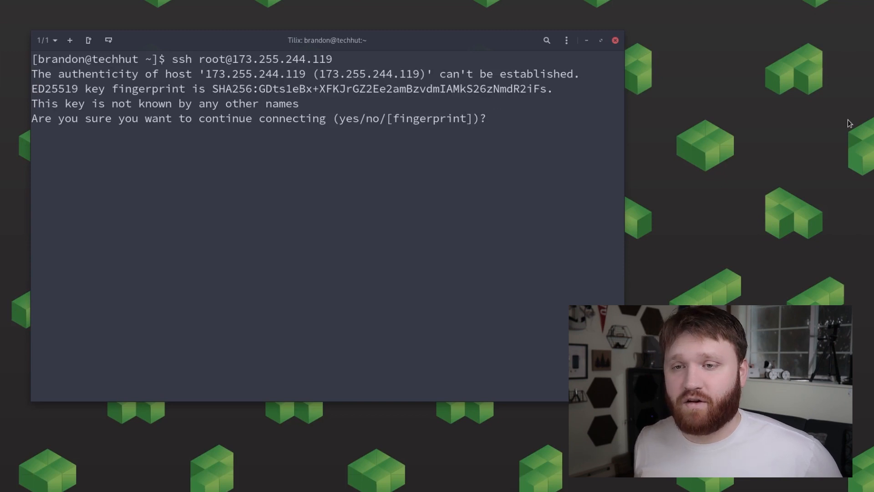
{"action": "type", "text": "yes"}
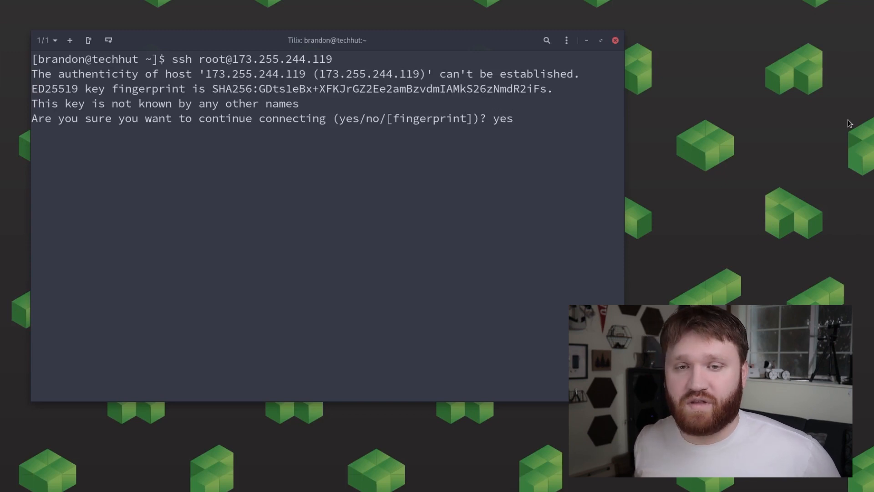
{"action": "key", "text": "Return"}
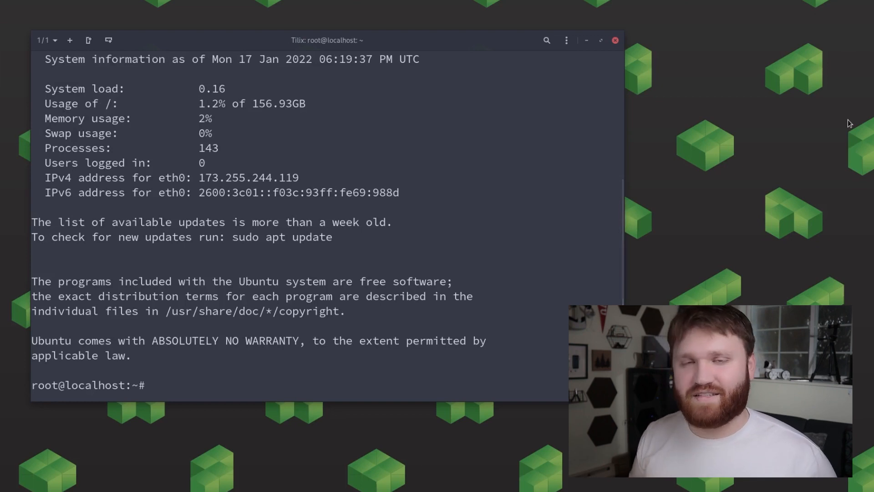
{"action": "type", "text": "apt"}
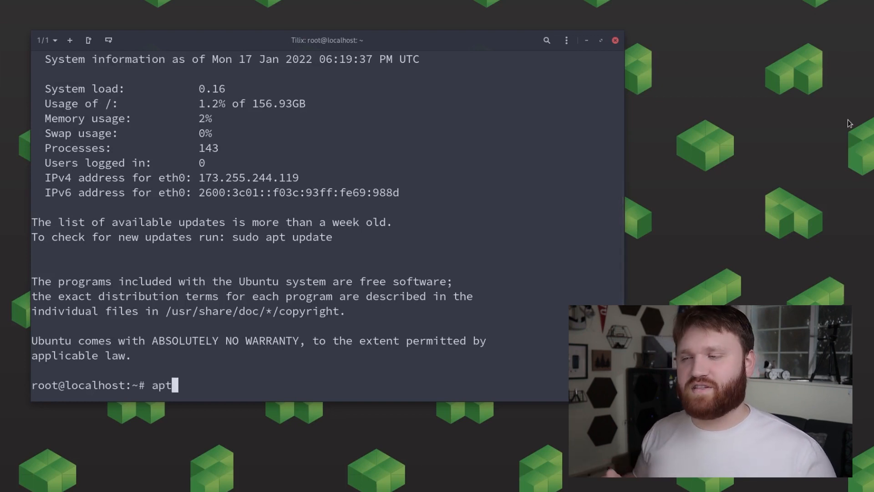
{"action": "type", "text": "upda"}
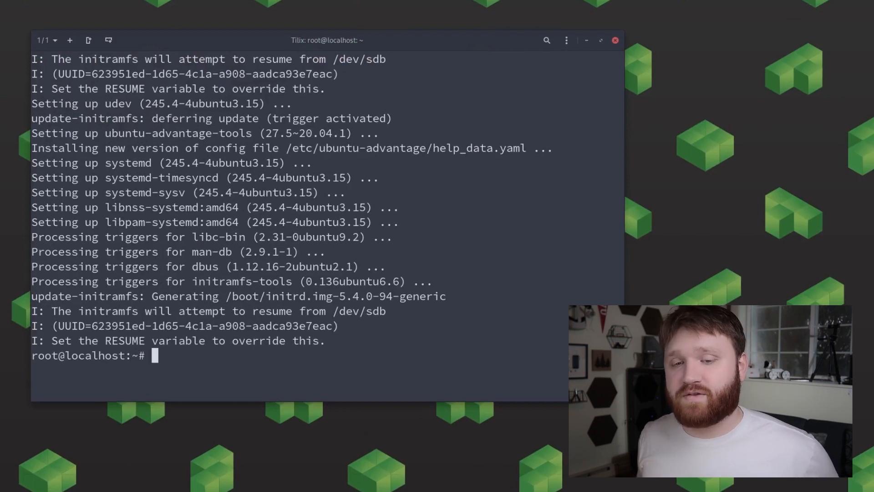
Step: Create the steam user with adduser steam, accepting the default user details
{"action": "type", "text": "adduser"}
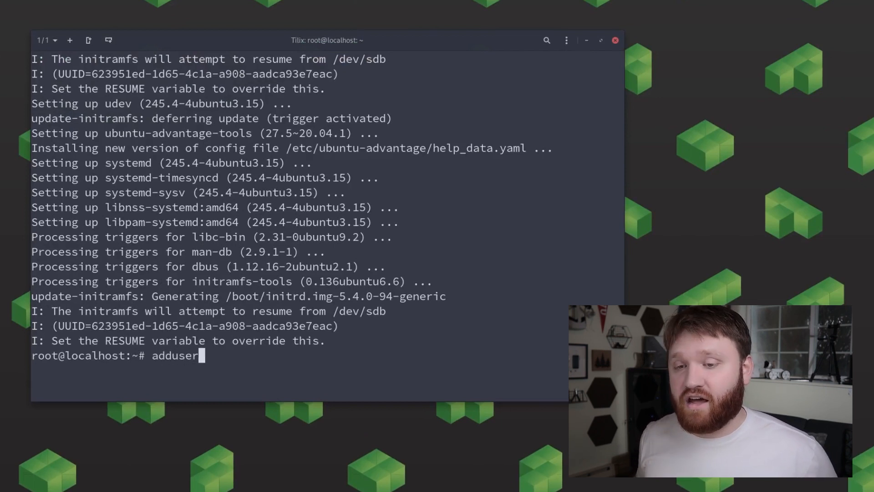
{"action": "type", "text": "steam"}
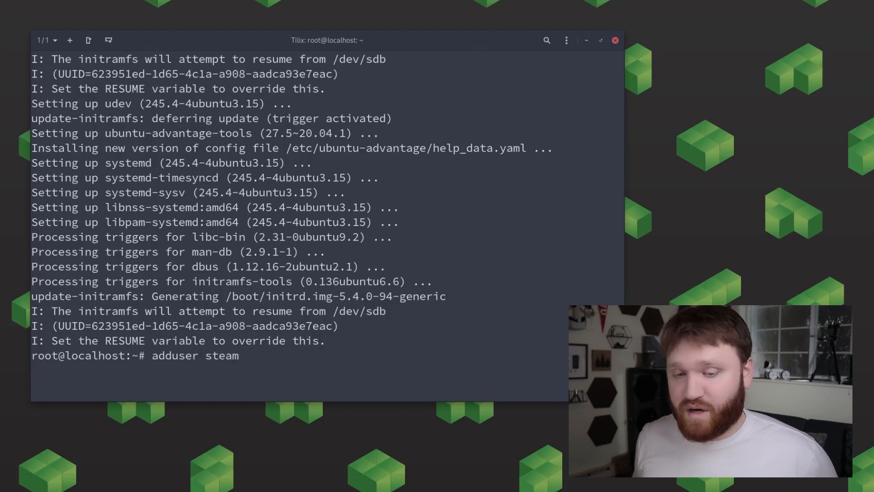
{"action": "key", "text": "Return"}
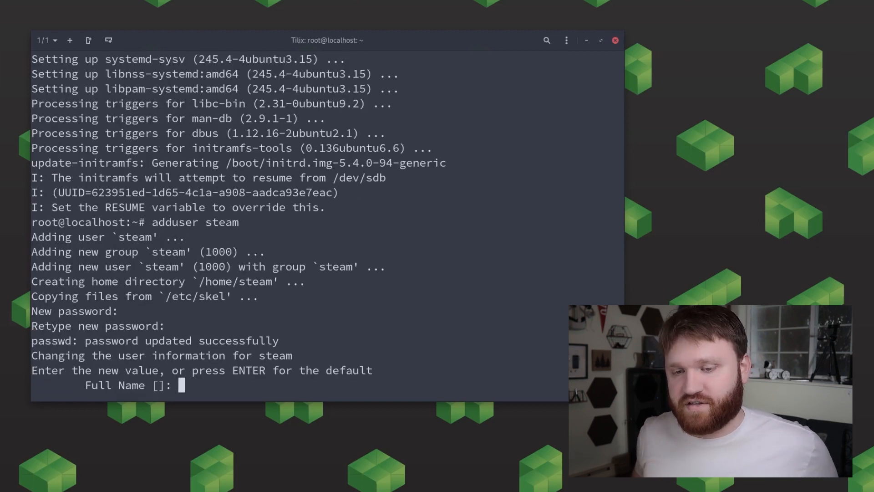
{"action": "key", "text": "Return"}
{"action": "type", "text": "Y"}
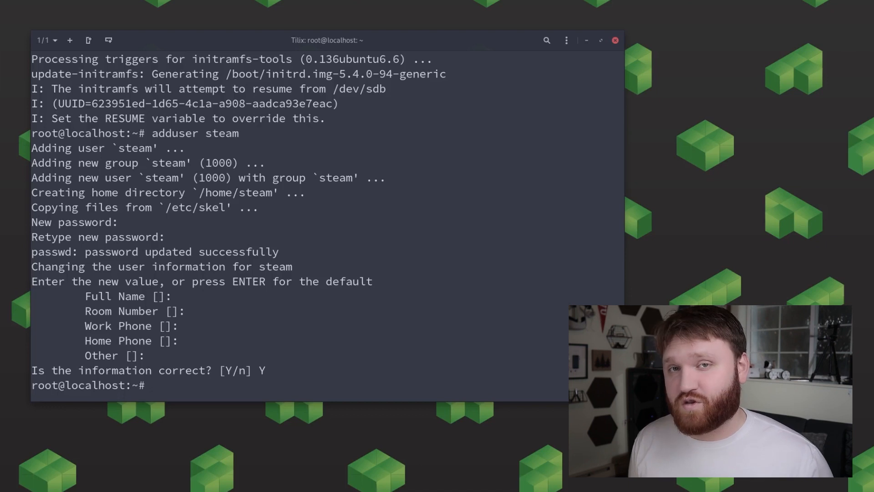
Step: Add the steam user to the sudo group with usermod -aG sudo steam
{"action": "type", "text": "user"}
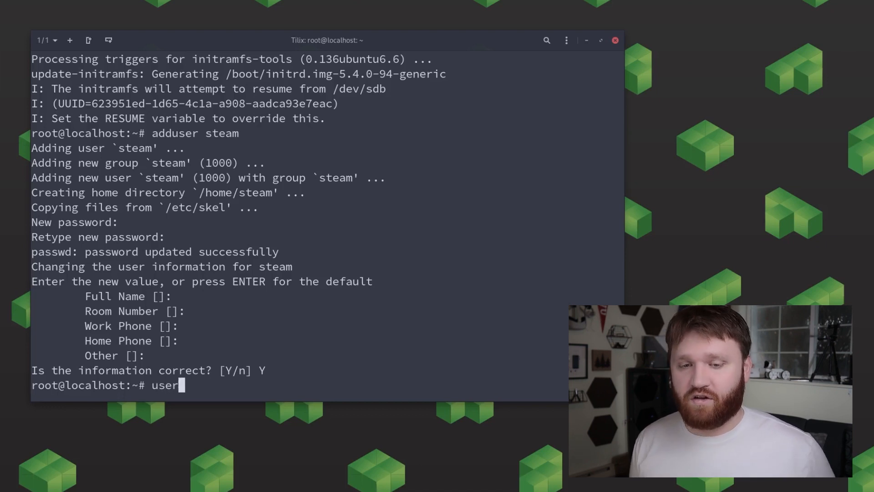
{"action": "type", "text": "mod -a"}
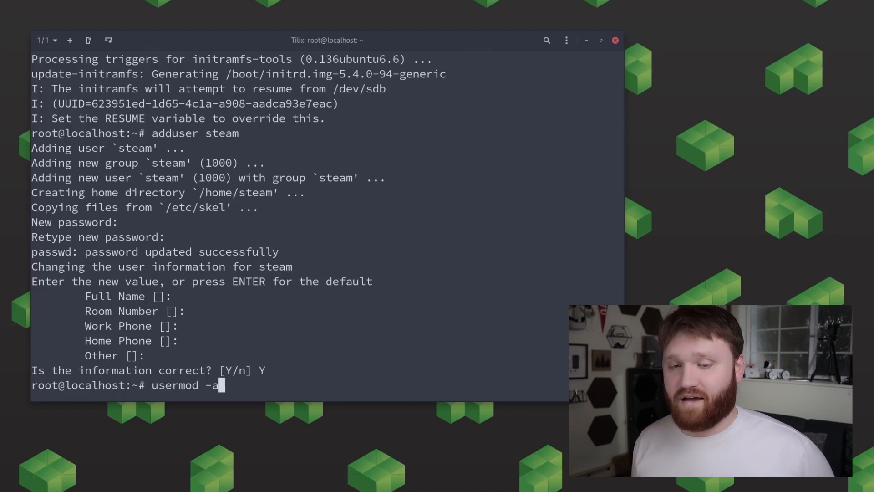
{"action": "type", "text": "G"}
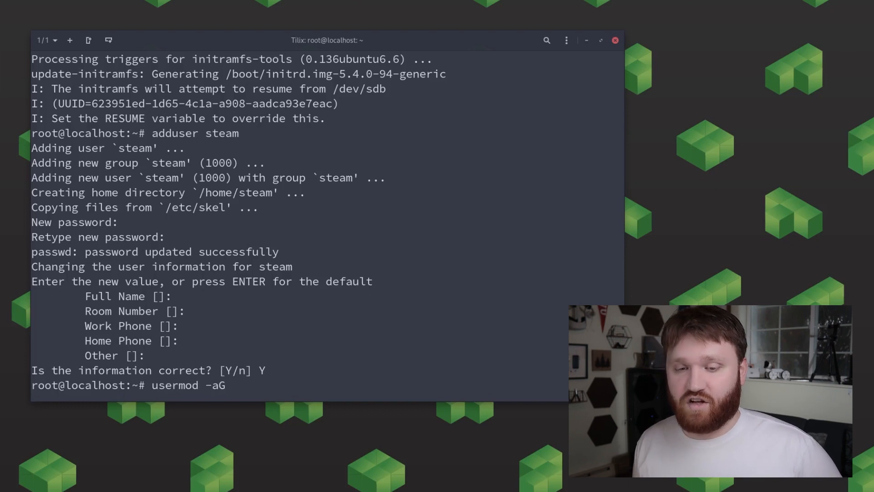
{"action": "type", "text": "sudo"}
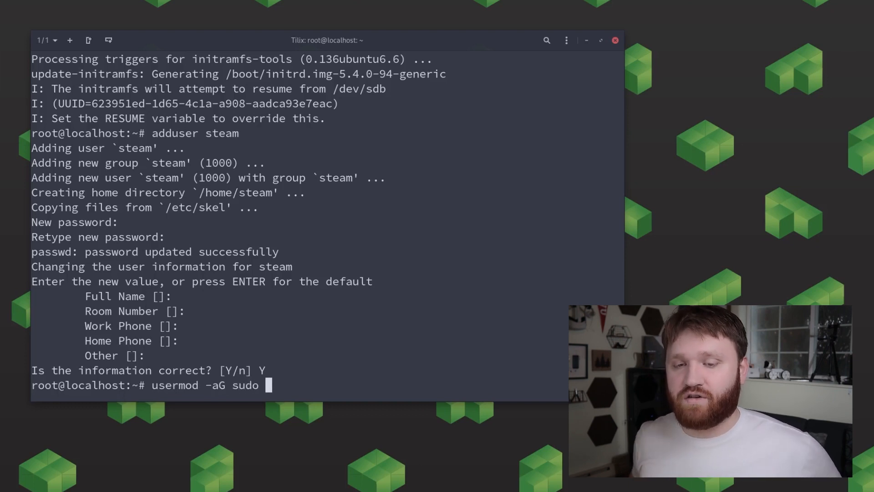
{"action": "type", "text": "steam"}
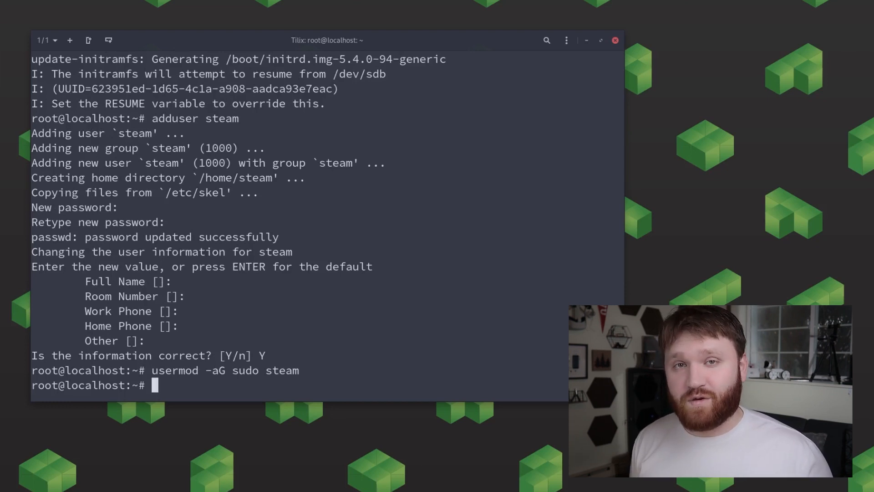
{"action": "type", "text": "su"}
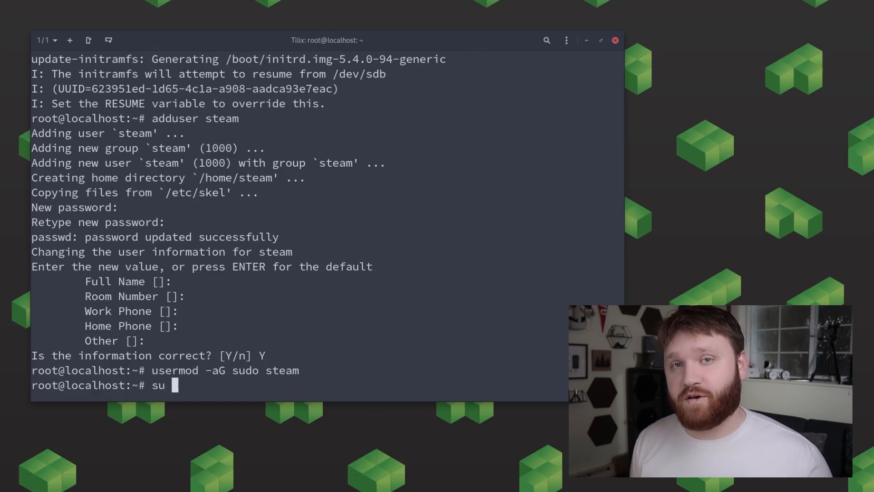
Step: Switch to the steam user with su steam and cd into its home directory
{"action": "type", "text": "steam"}
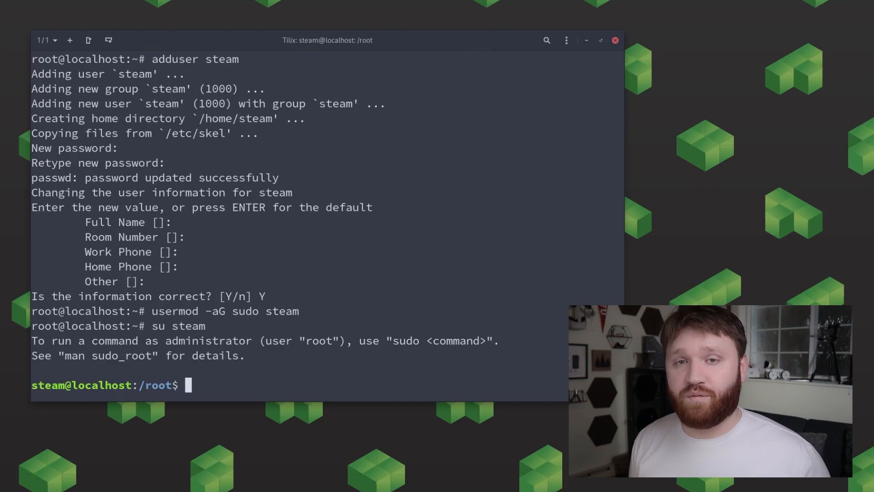
{"action": "type", "text": "cd ~"}
{"action": "type", "text": "ls"}
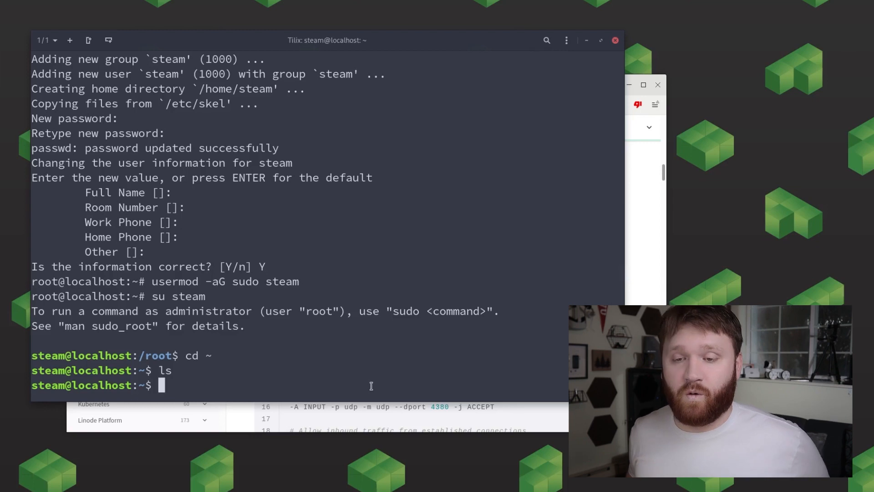
Step: Create and save the v4 and v6 firewall rule files in nano
{"action": "type", "text": "nano v4"}
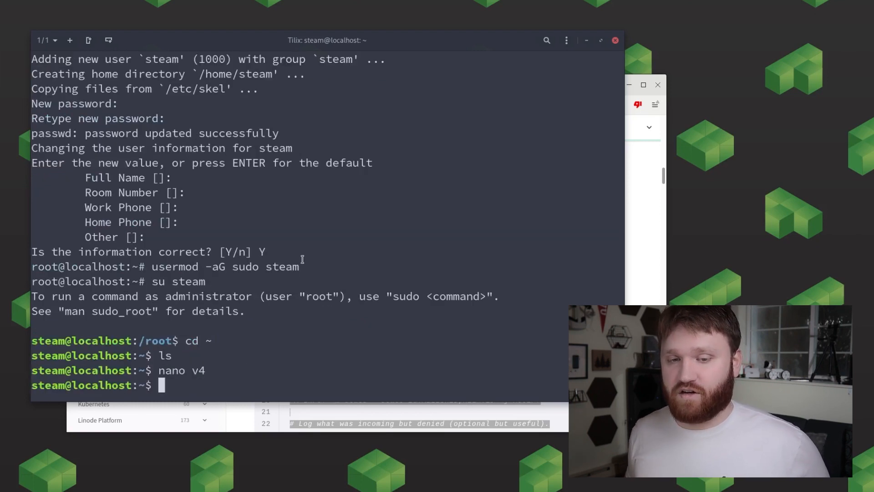
{"action": "type", "text": "nano v6"}
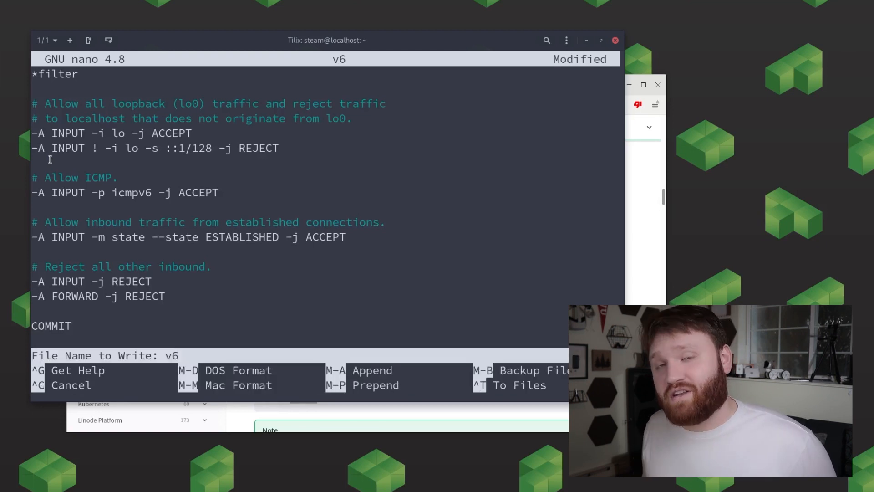
{"action": "key", "text": "Enter"}
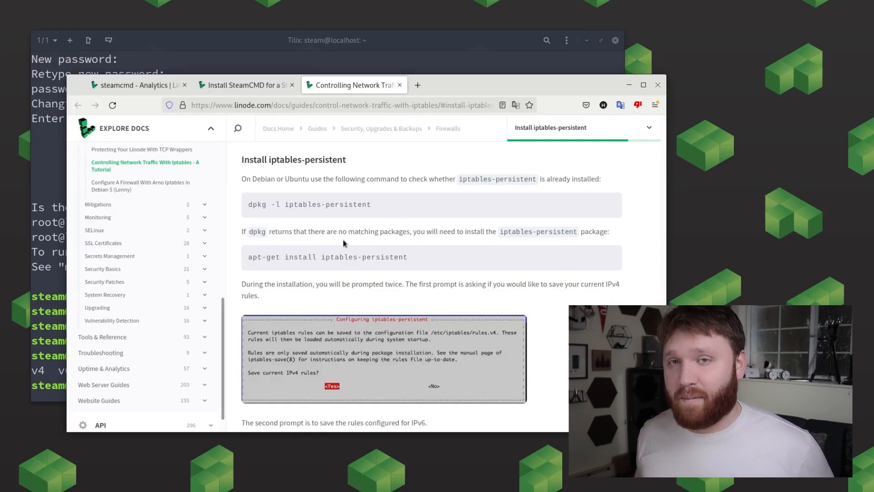
{"action": "mouse_move", "coordinate": [428, 279]}
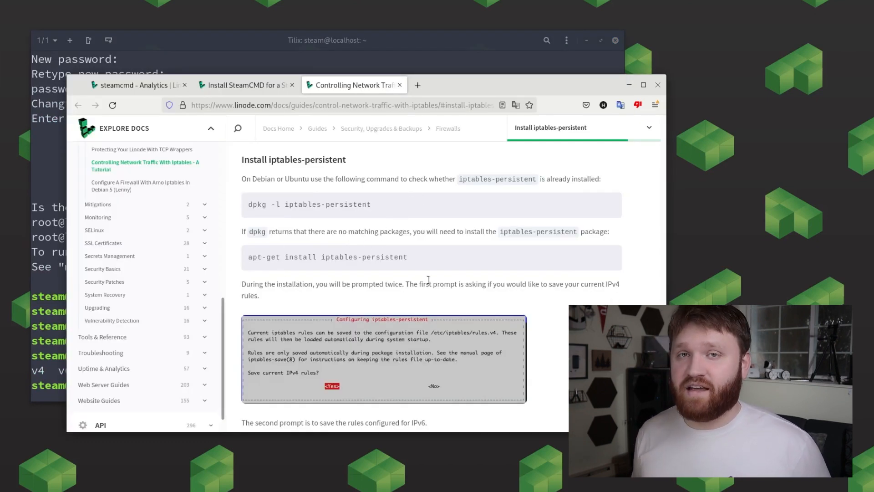
Step: Install iptables-persistent with apt-get, answering Y to confirm
{"action": "scroll", "scroll_direction": "down", "scroll_amount": 3}
{"action": "type", "text": "sudo"}
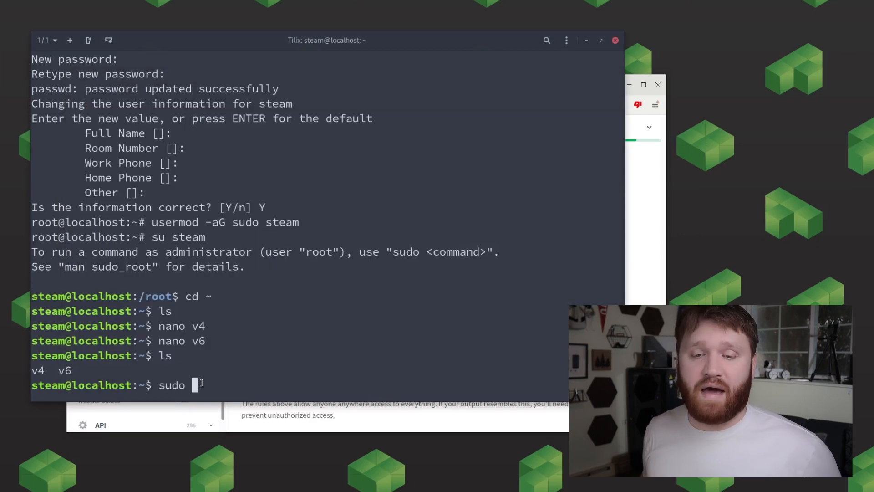
{"action": "type", "text": "apt-get install iptables-persistent"}
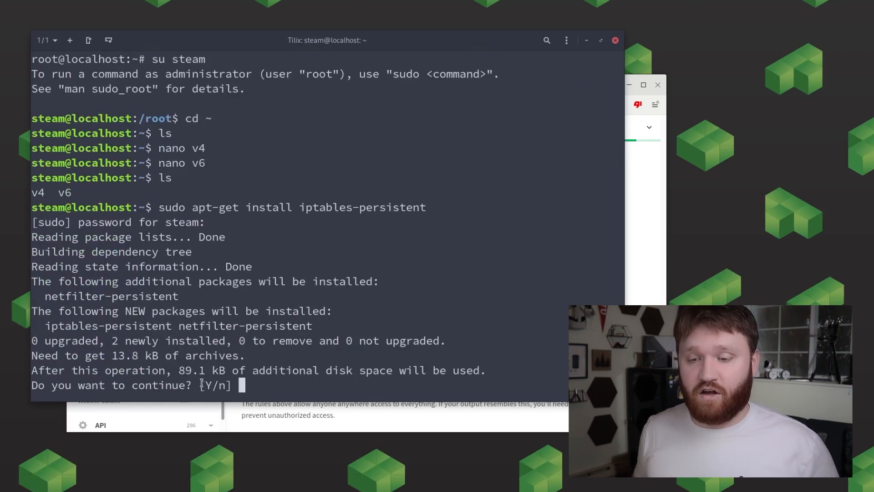
{"action": "type", "text": "Y"}
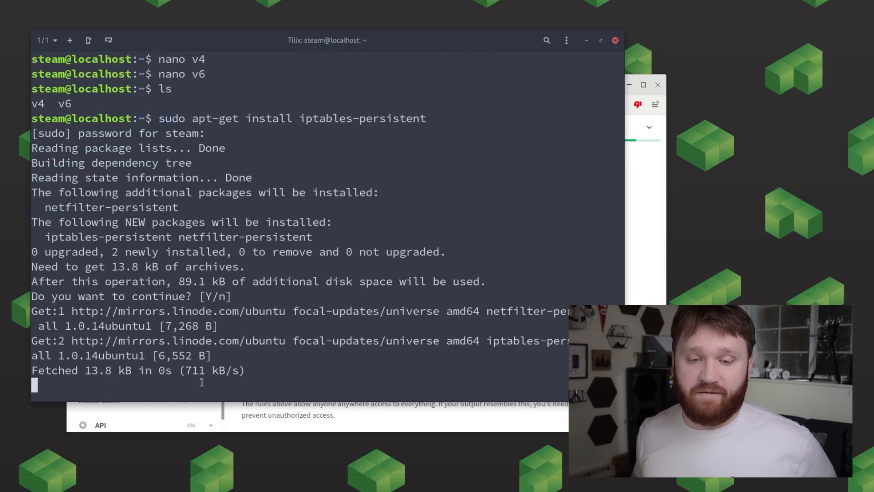
{"action": "key", "text": "Return"}
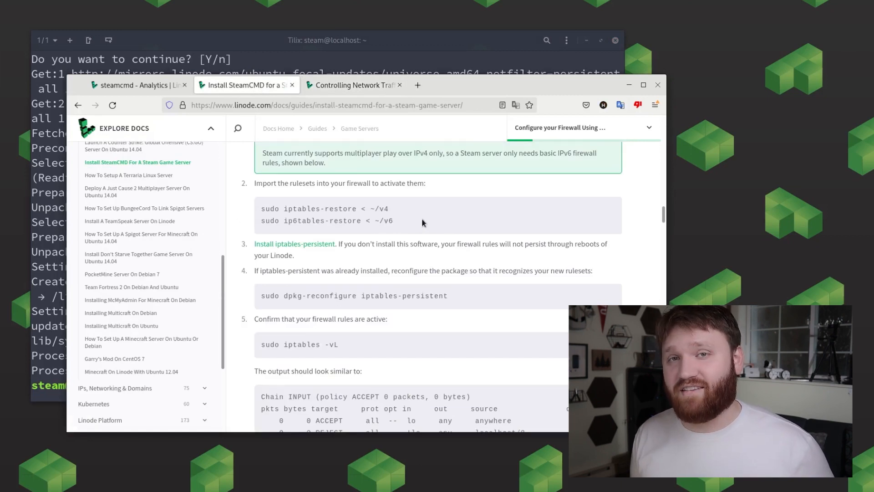
Step: Copy the guide's command and load IPv4 rules with sudo iptables-restore < ~/v4
{"action": "left_click_drag", "start_coordinate": [270, 208], "coordinate": [388, 208]}
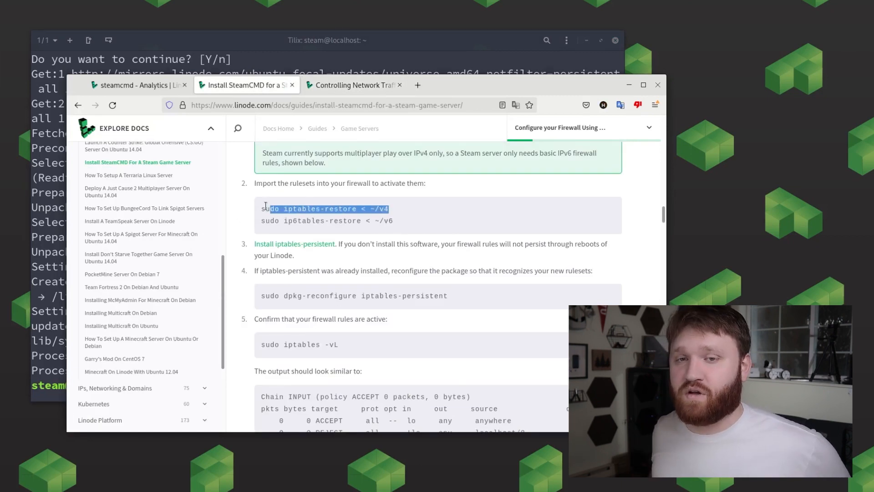
{"action": "right_click", "coordinate": [323, 209]}
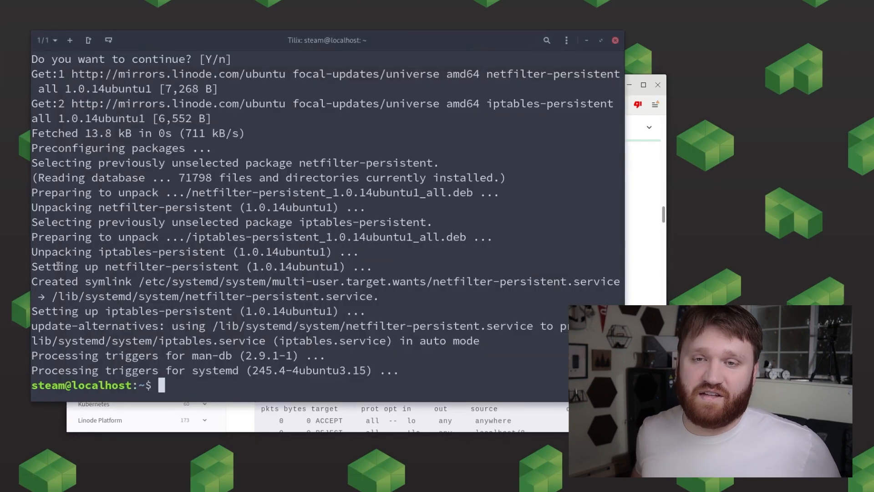
{"action": "type", "text": "sudo iptables-restore < ~/v4"}
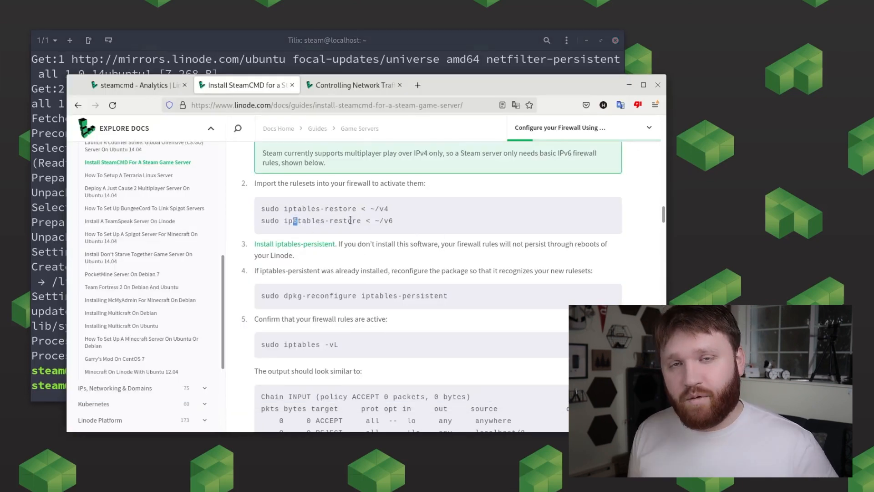
Step: Import the IPv6 rules, run sudo dpkg-reconfigure iptables-persistent, and list rules with iptables
{"action": "left_click_drag", "start_coordinate": [294, 221], "coordinate": [392, 220]}
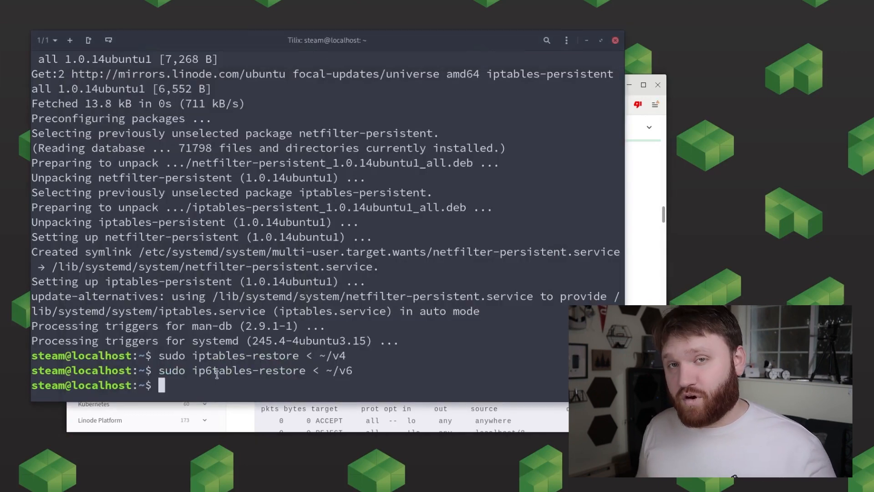
{"action": "type", "text": "sudo dpkg-reconfigure iptables-persistent"}
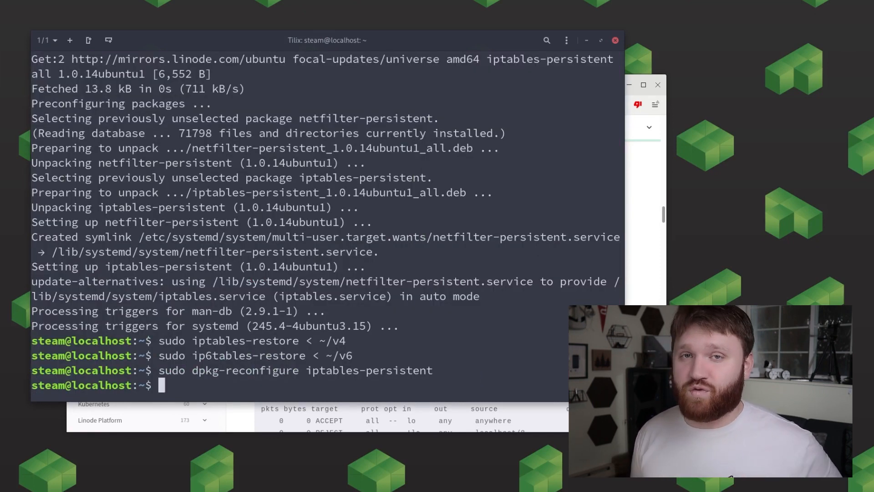
{"action": "type", "text": "sudo ipt"}
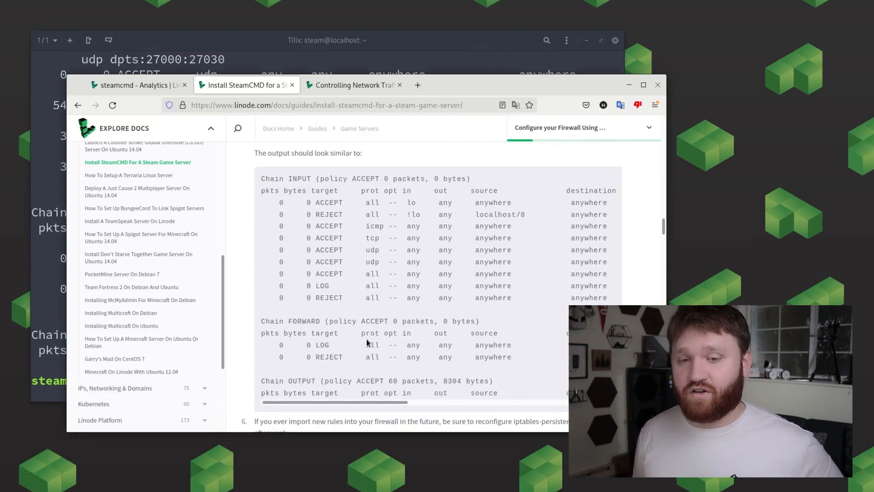
Step: View the 'Controlling Network Traffic with iptables' tutorial, then return to the terminal
{"action": "left_click", "coordinate": [353, 85]}
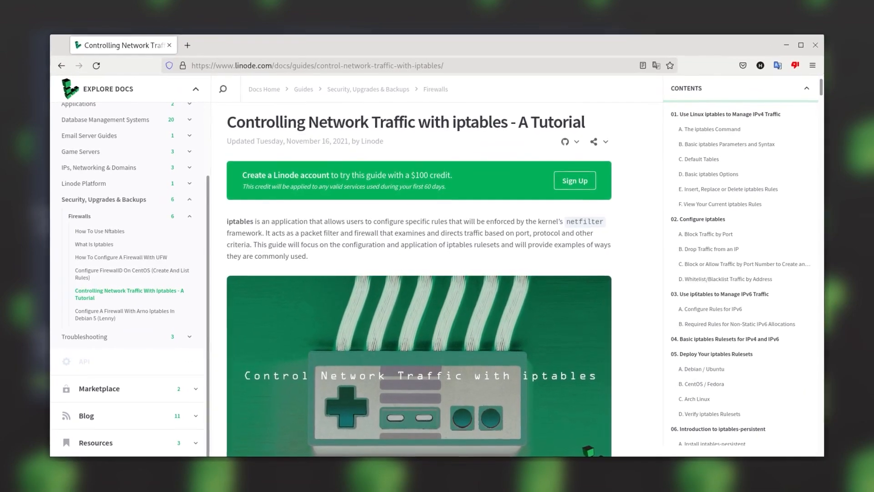
{"action": "left_click", "coordinate": [245, 84]}
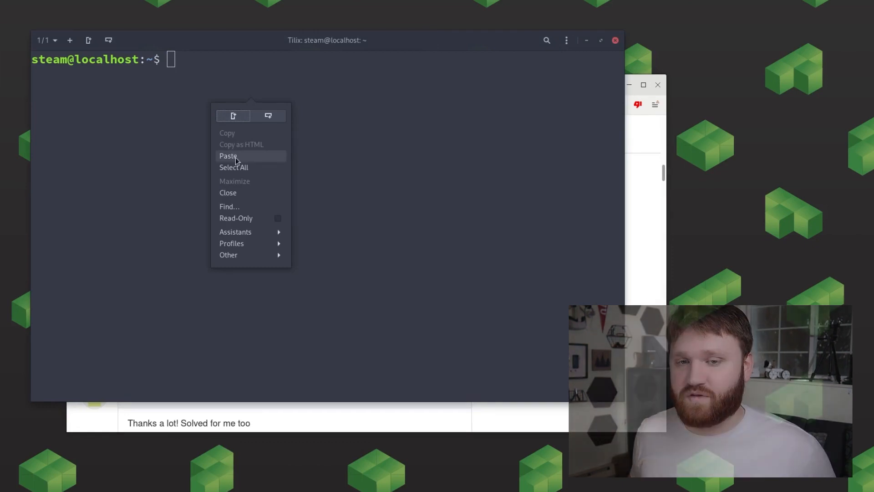
Step: Paste and run the package setup commands: sudo apt update and sudo add-apt-repository multiverse
{"action": "left_click", "coordinate": [228, 155]}
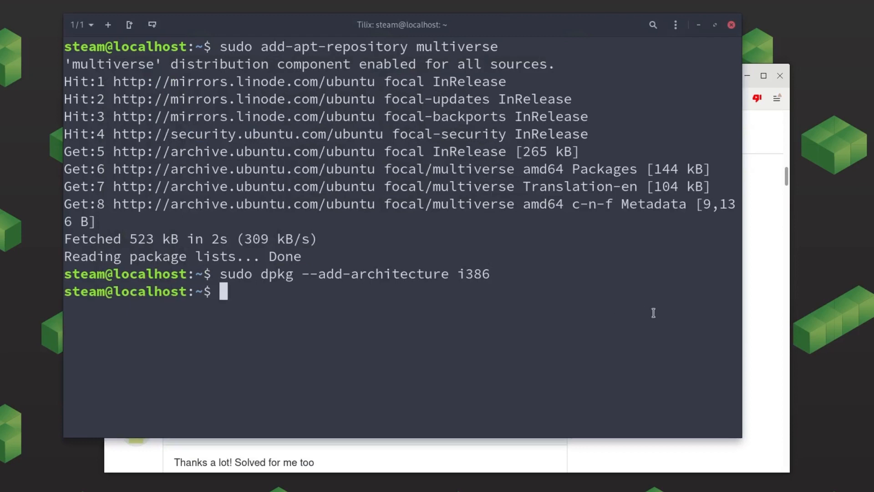
{"action": "type", "text": "sudo apt"}
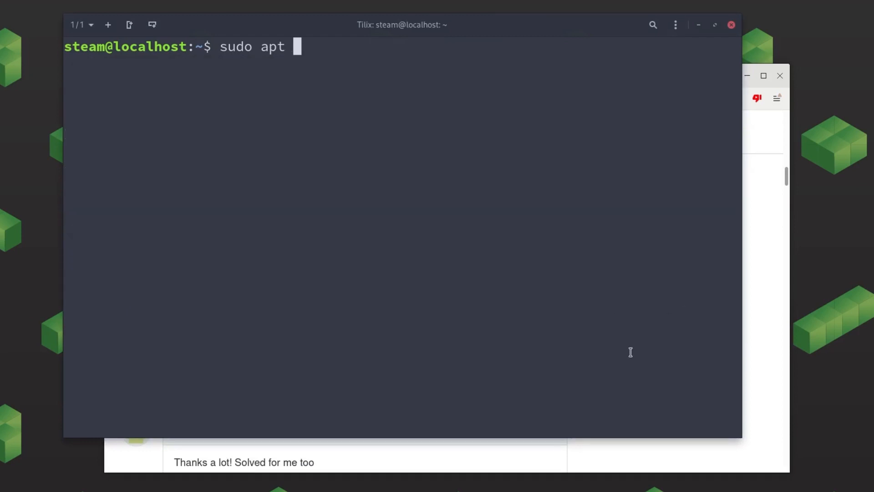
{"action": "type", "text": "update"}
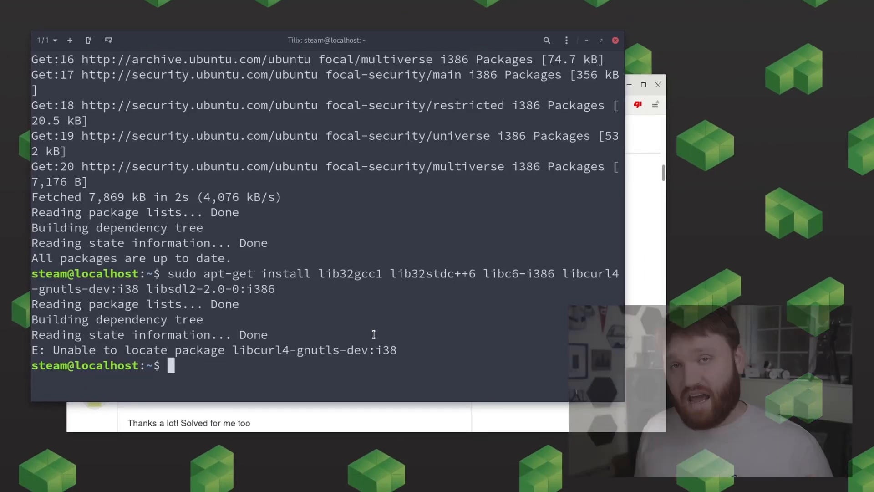
{"action": "type", "text": "sudo add-apt-repository multiverse"}
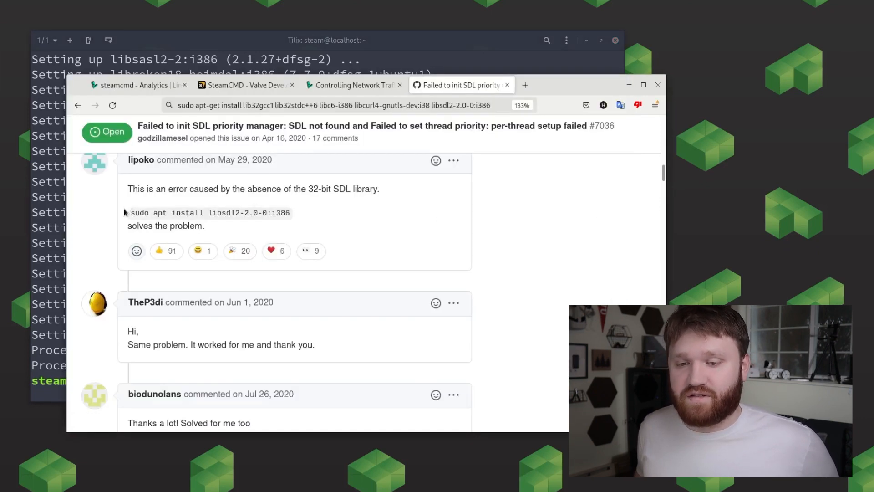
Step: Copy 'sudo apt install libsdl2-2.0-0:i386' from the GitHub issue and confirm installation with Y
{"action": "left_click_drag", "start_coordinate": [129, 213], "coordinate": [291, 213]}
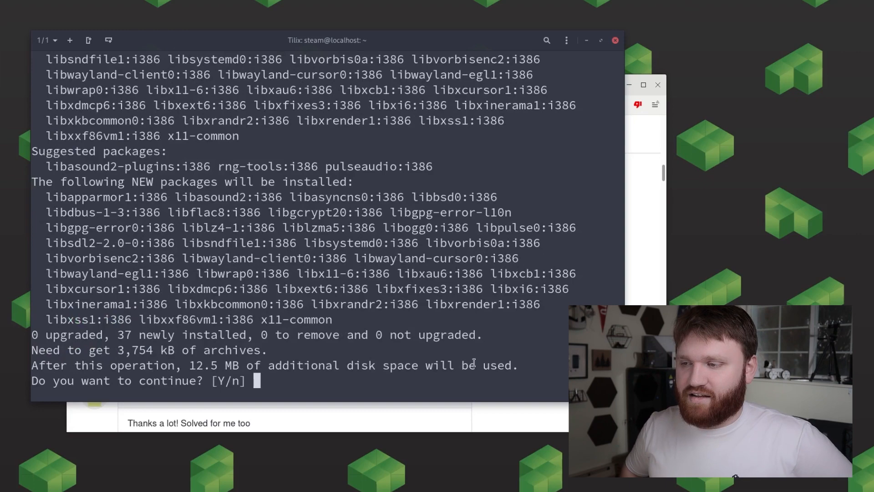
{"action": "type", "text": "Y"}
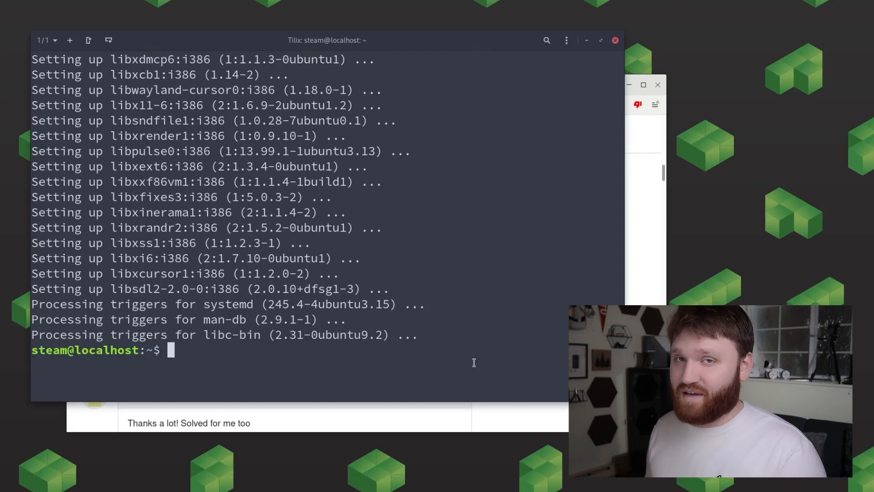
{"action": "type", "text": "sudo apt install lib"}
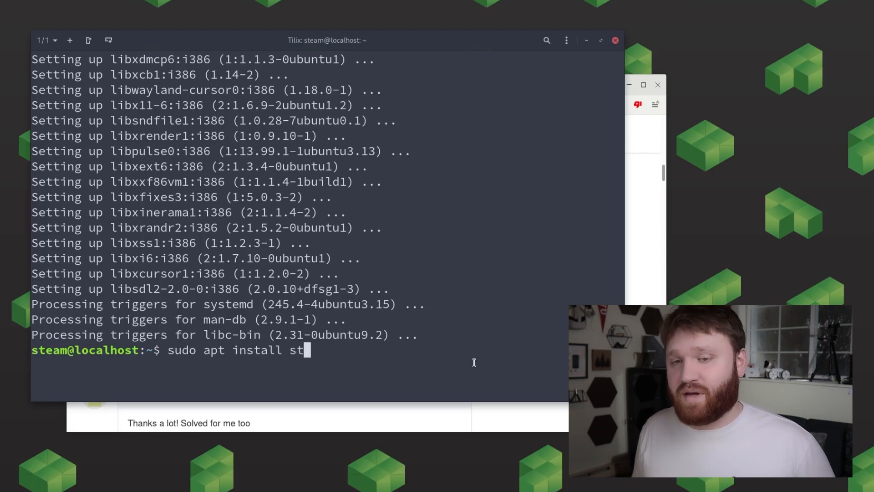
Step: Install steamcmd and screen, accept the Steam license, and symlink /usr/games/steamcmd as steamcmd
{"action": "type", "text": "eamcmd"}
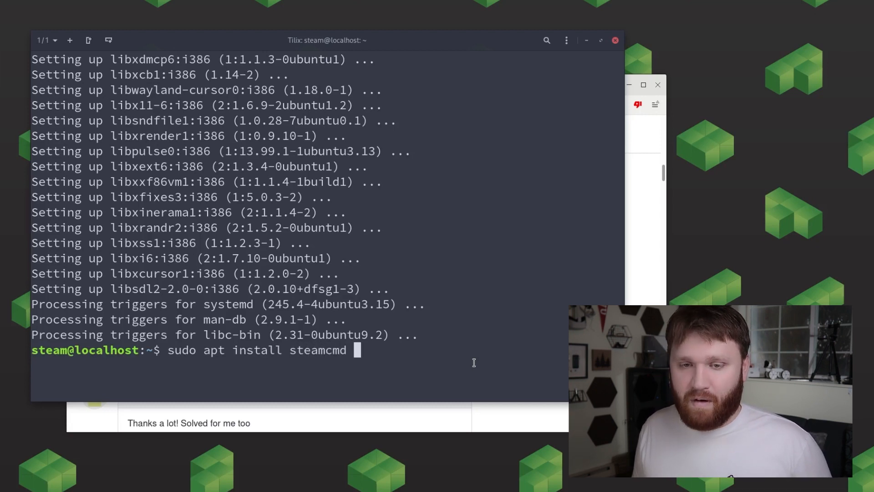
{"action": "type", "text": "screen"}
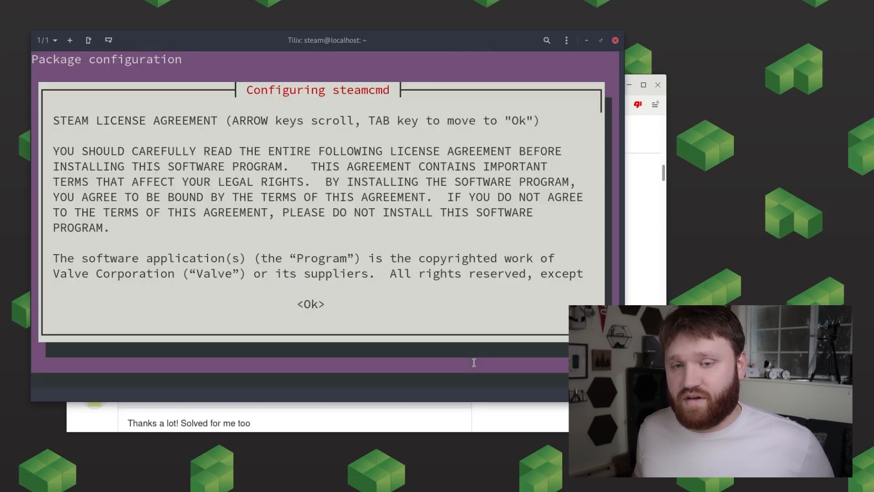
{"action": "key", "text": "Tab"}
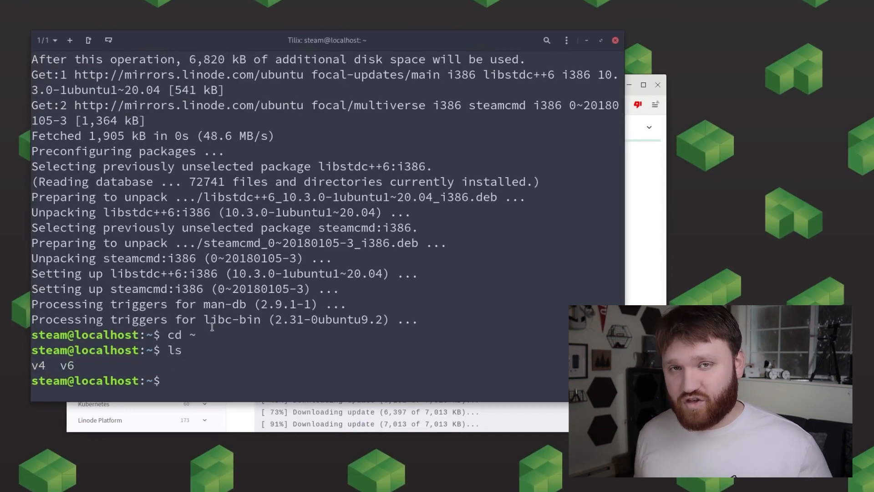
{"action": "type", "text": "ln -s /usr/games/steamcmd steamcmd"}
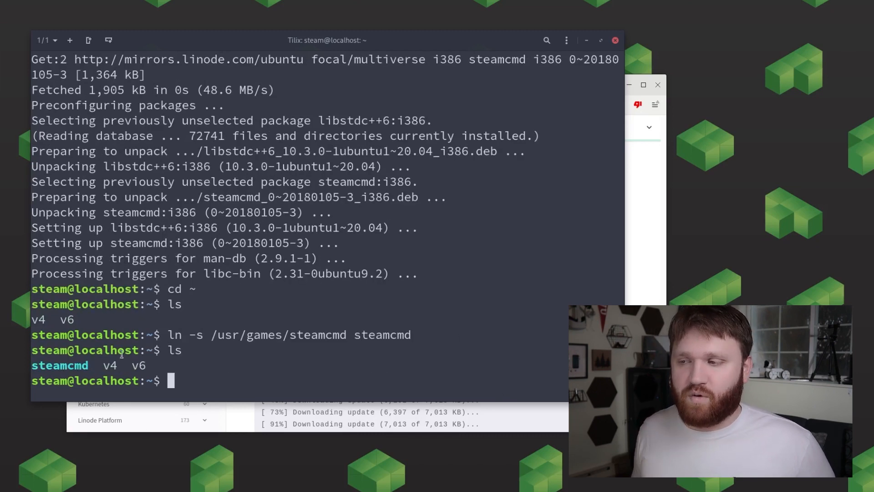
Step: Launch steamcmd from the shell to start its self-update
{"action": "type", "text": "s"}
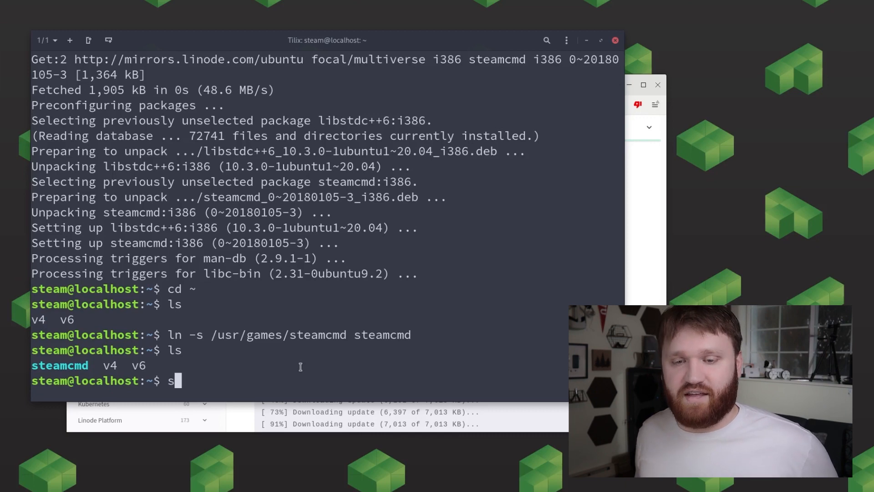
{"action": "type", "text": "teamcmd"}
{"action": "type", "text": "force_install_dir ./dstserver"}
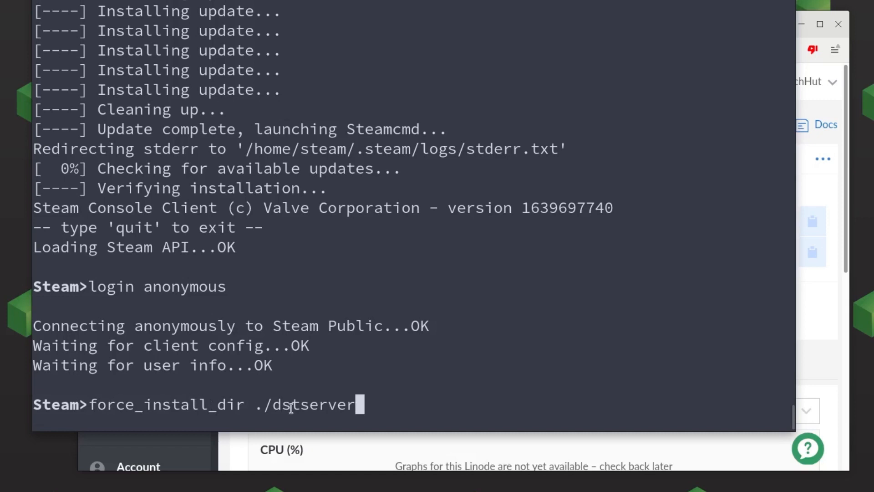
{"action": "mouse_move", "coordinate": [532, 249]}
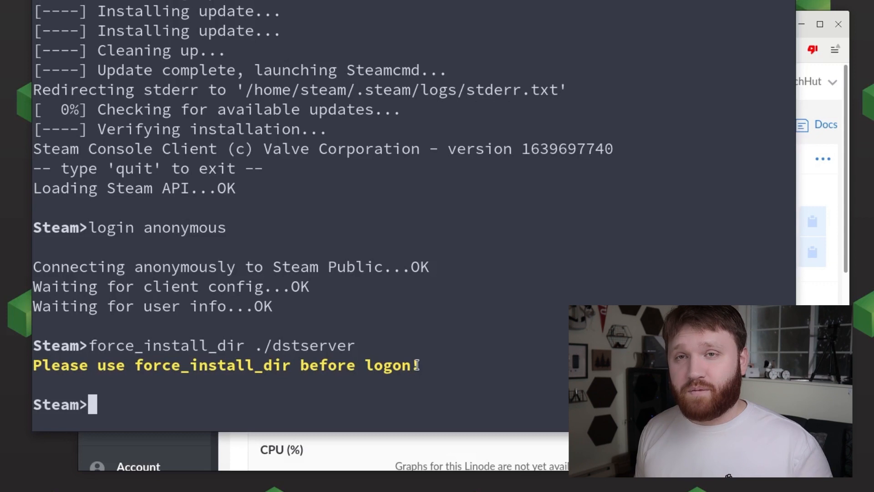
Step: Exit SteamCMD after the force_install_dir 'use before logon' warning
{"action": "type", "text": "exit"}
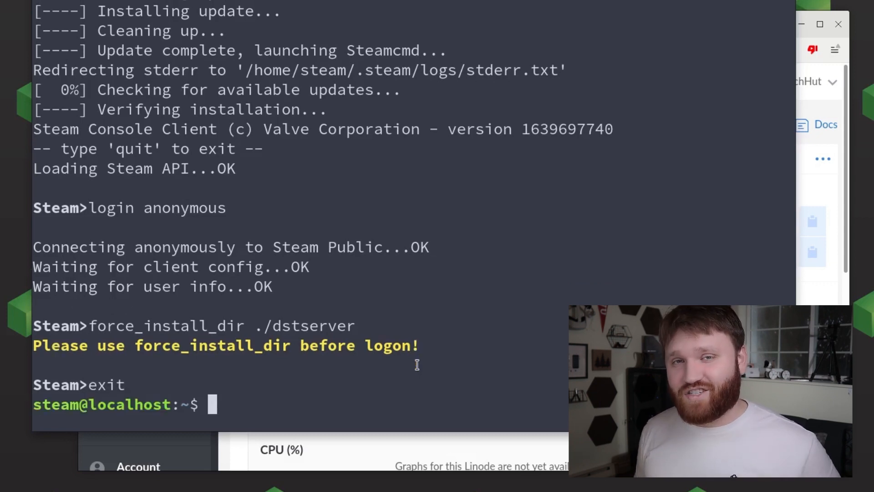